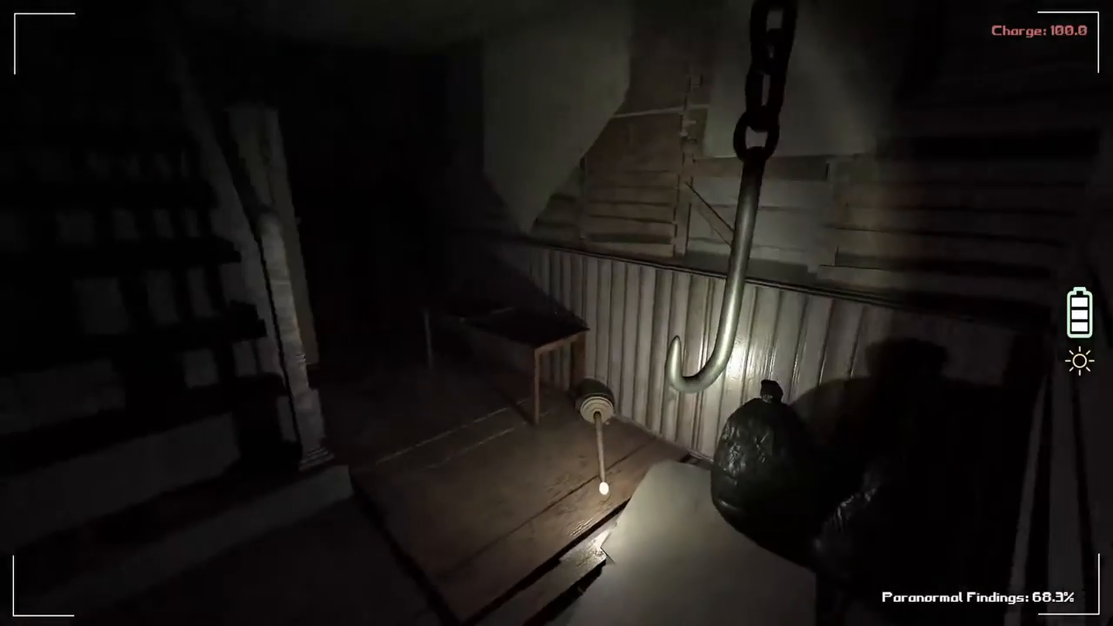
mouse_move(557, 313)
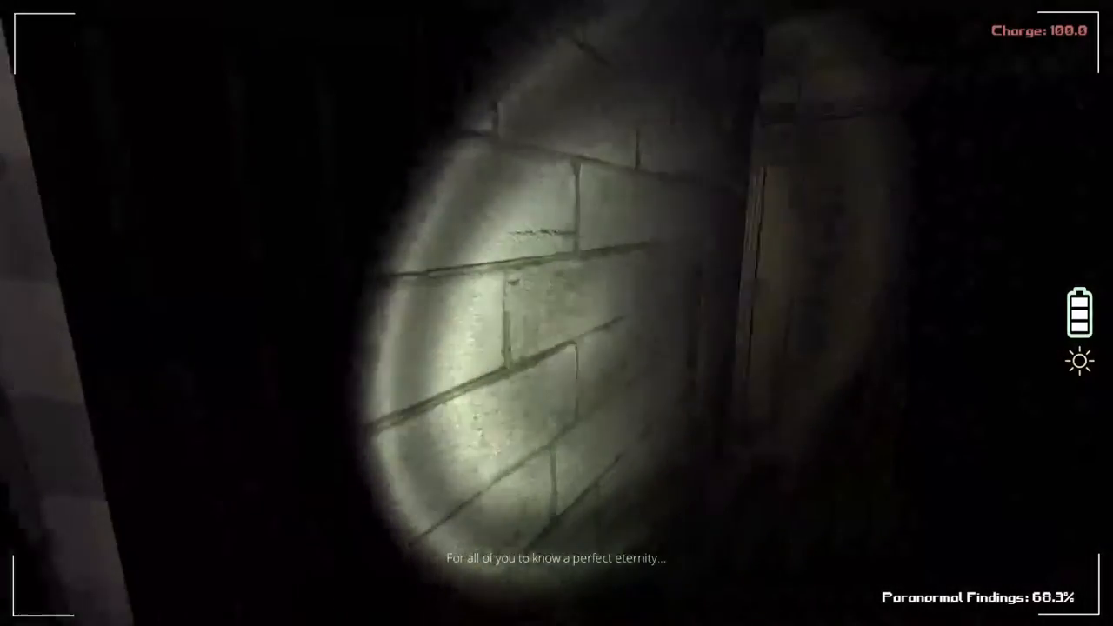
mouse_move(557, 313)
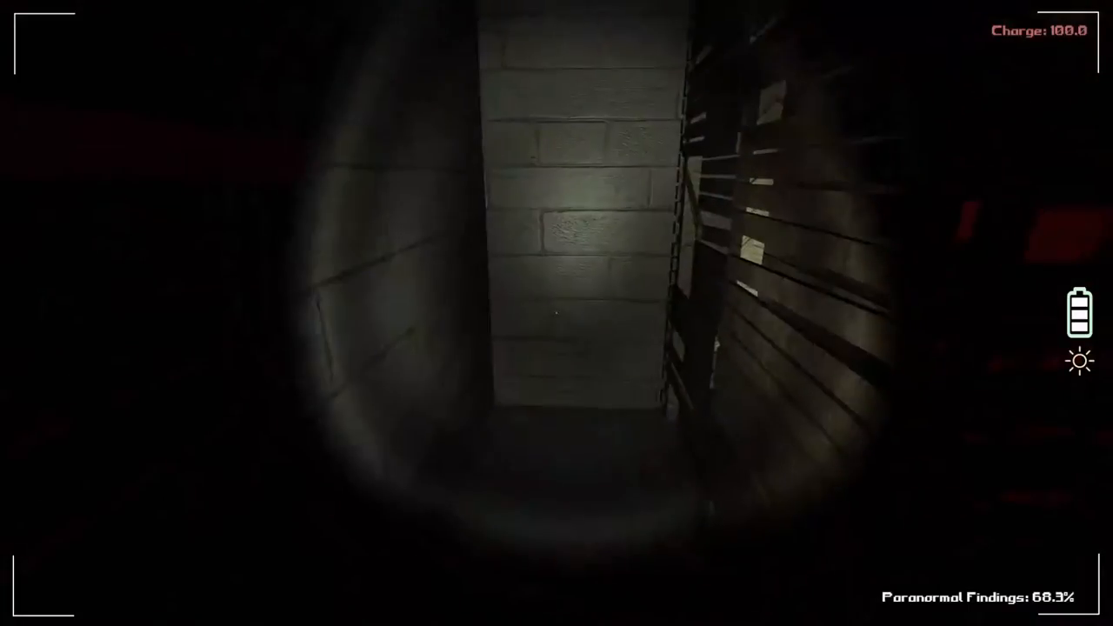
mouse_move(556, 313)
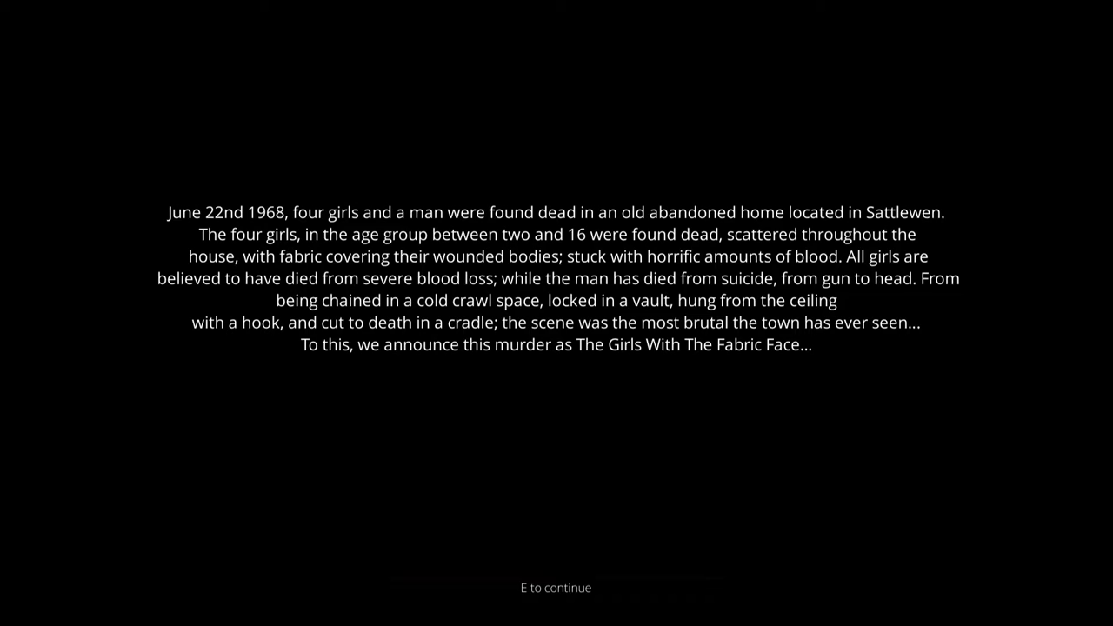
Step: Skip past the murder backstory, flip the wall-box lever, and read the paper note on the door
key("e")
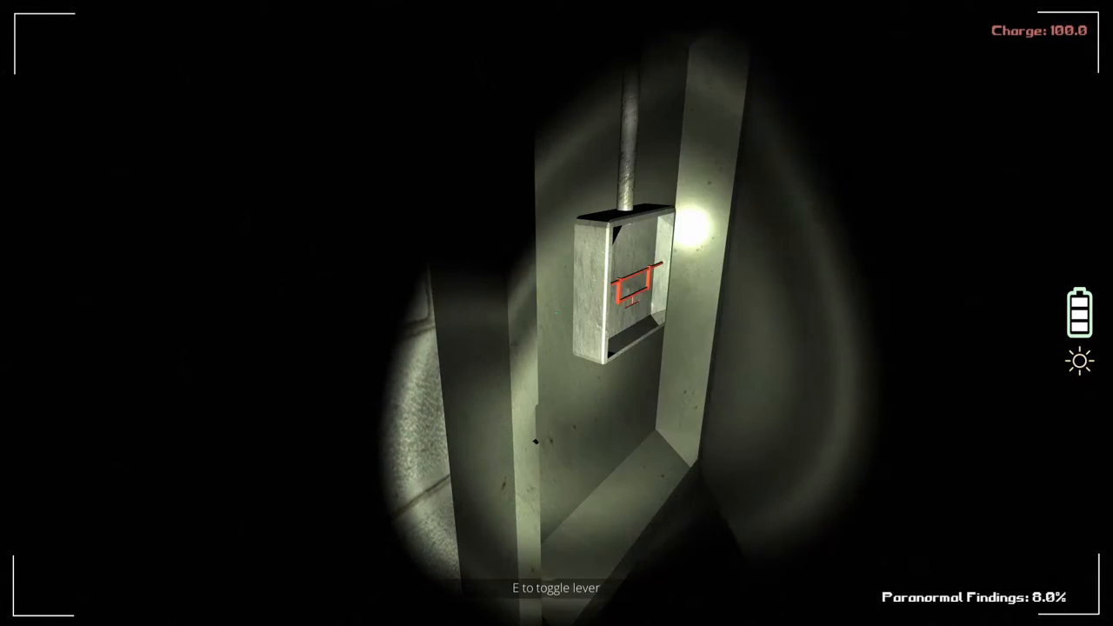
key("e")
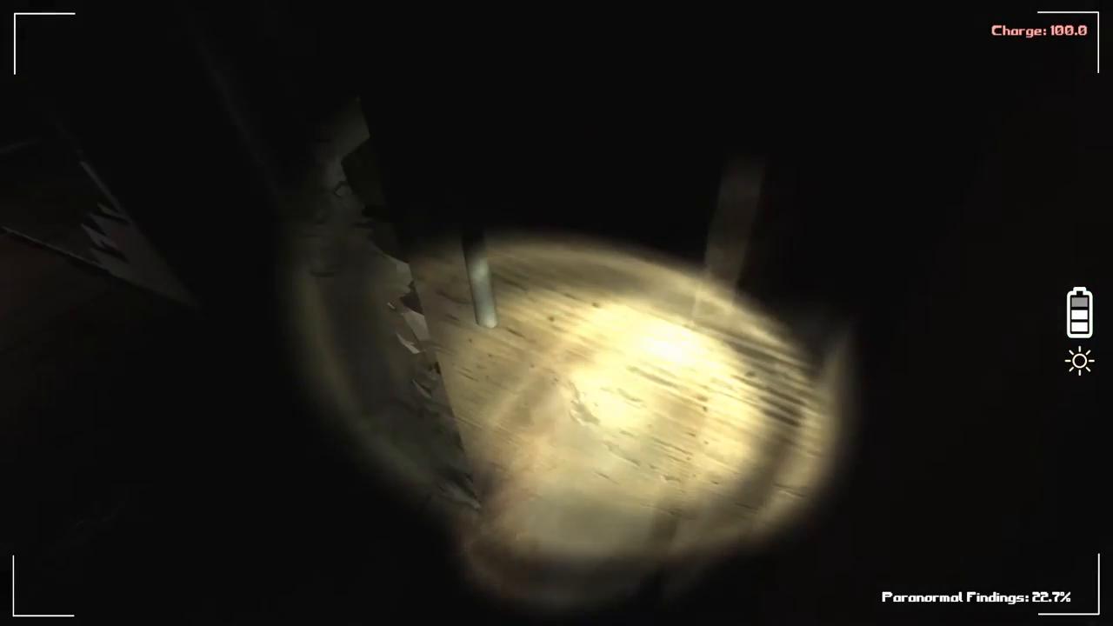
mouse_move(556, 313)
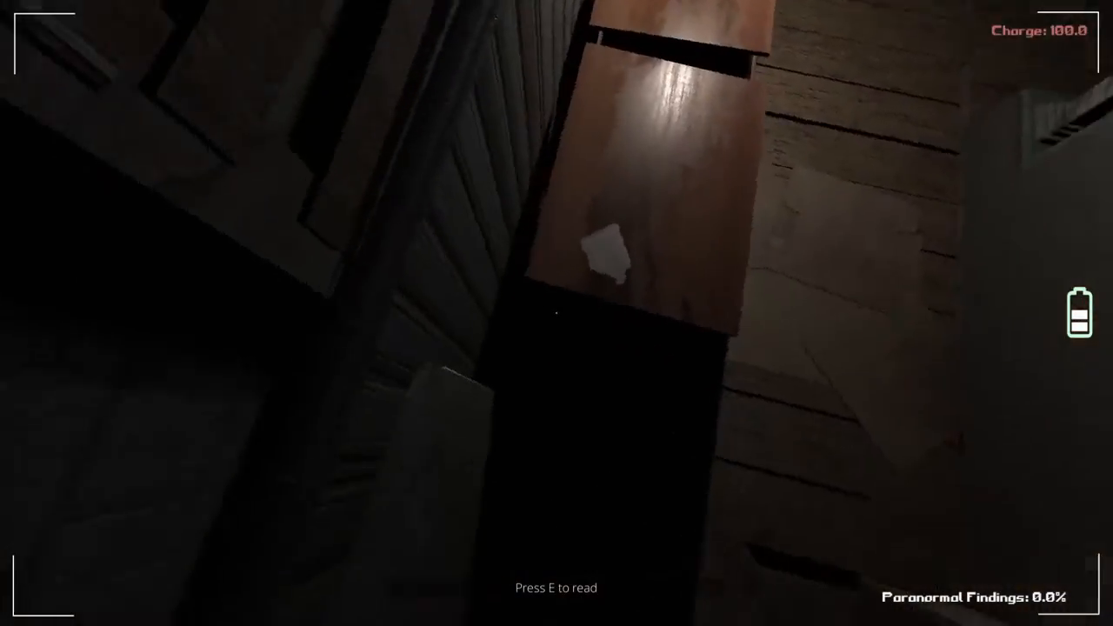
key("e")
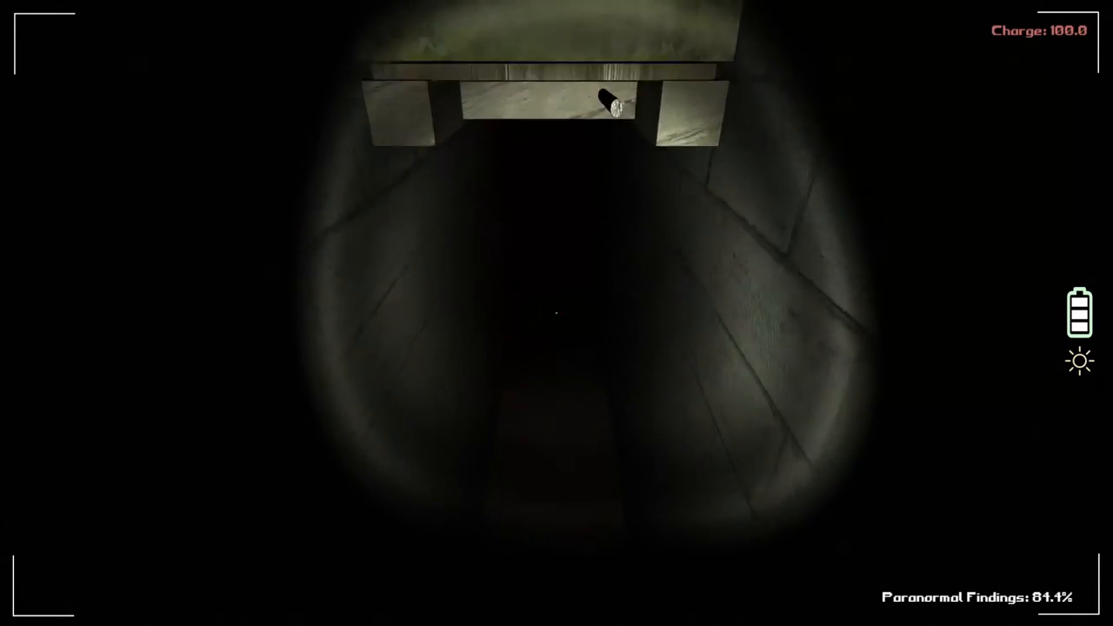
mouse_move(556, 313)
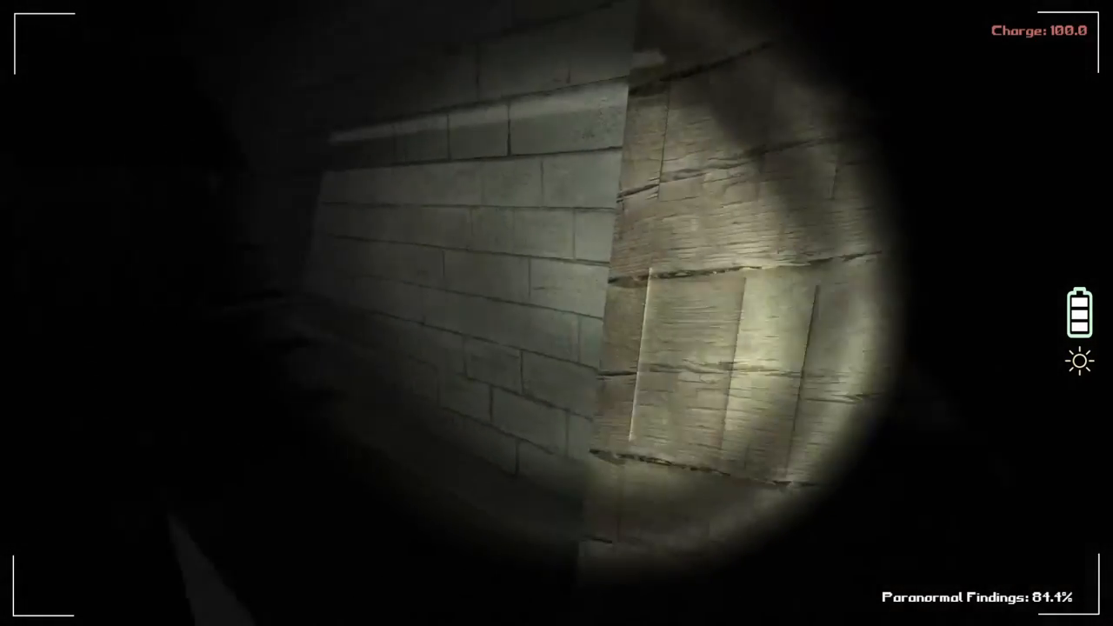
mouse_move(557, 312)
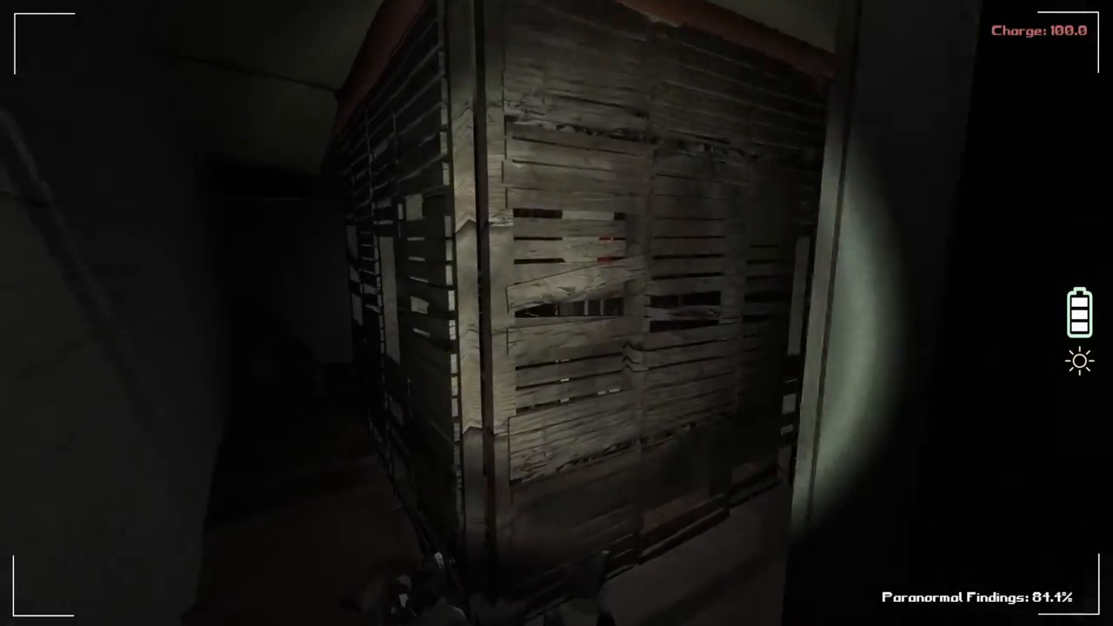
mouse_move(556, 313)
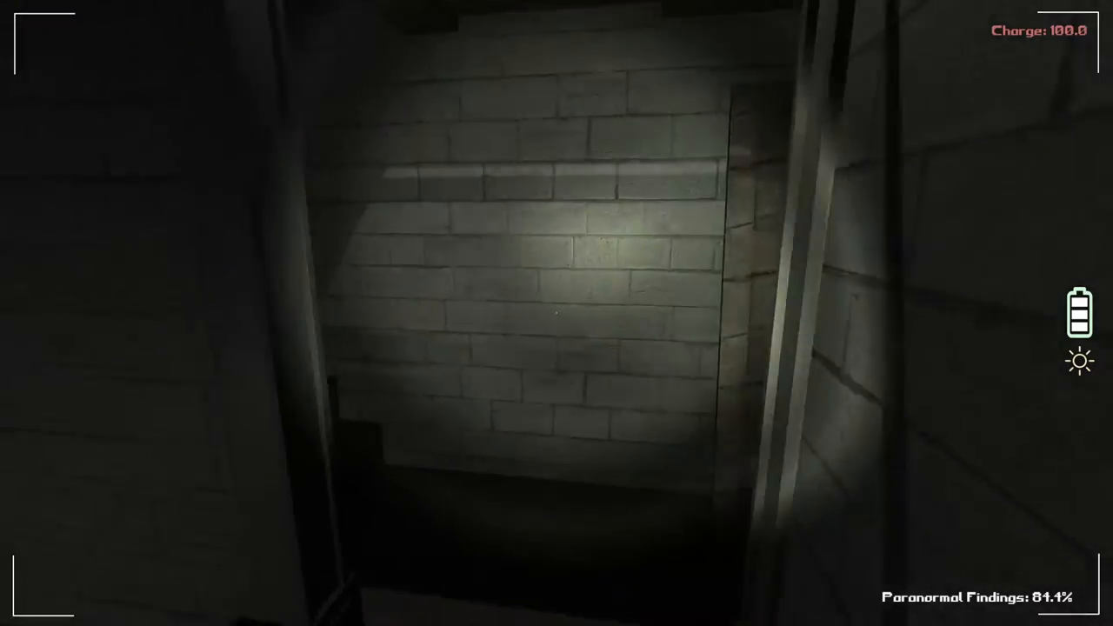
mouse_move(556, 313)
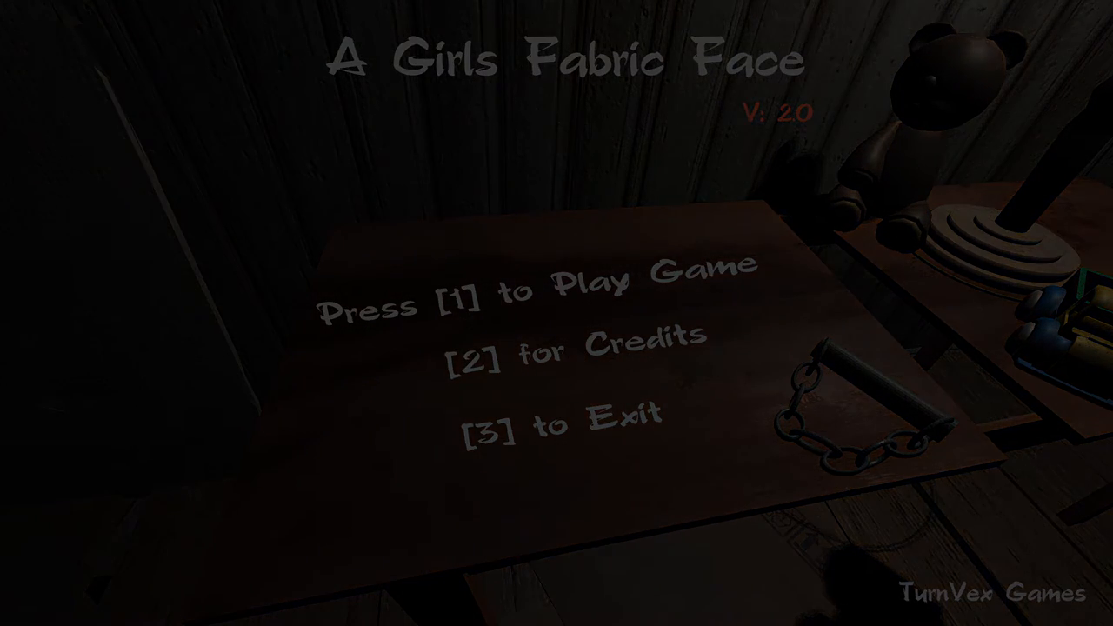
Step: Choose Play Game (1) to begin a new run in night-vision camera view
key("1")
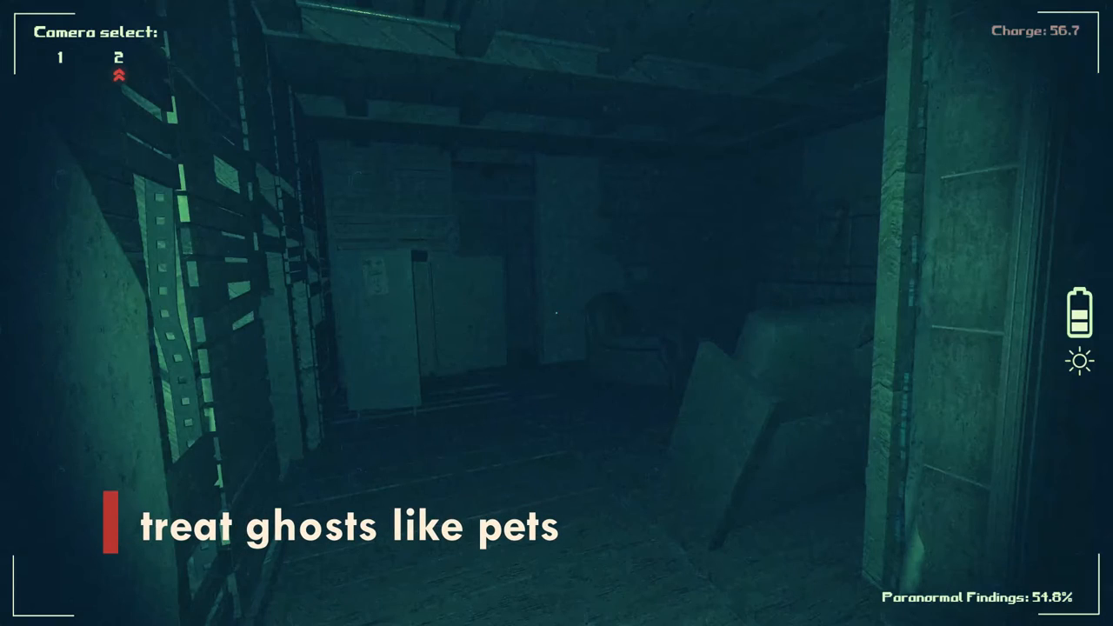
Step: Flick between cameras, settling on camera 2's dim attic room with the armchair
left_click(60, 57)
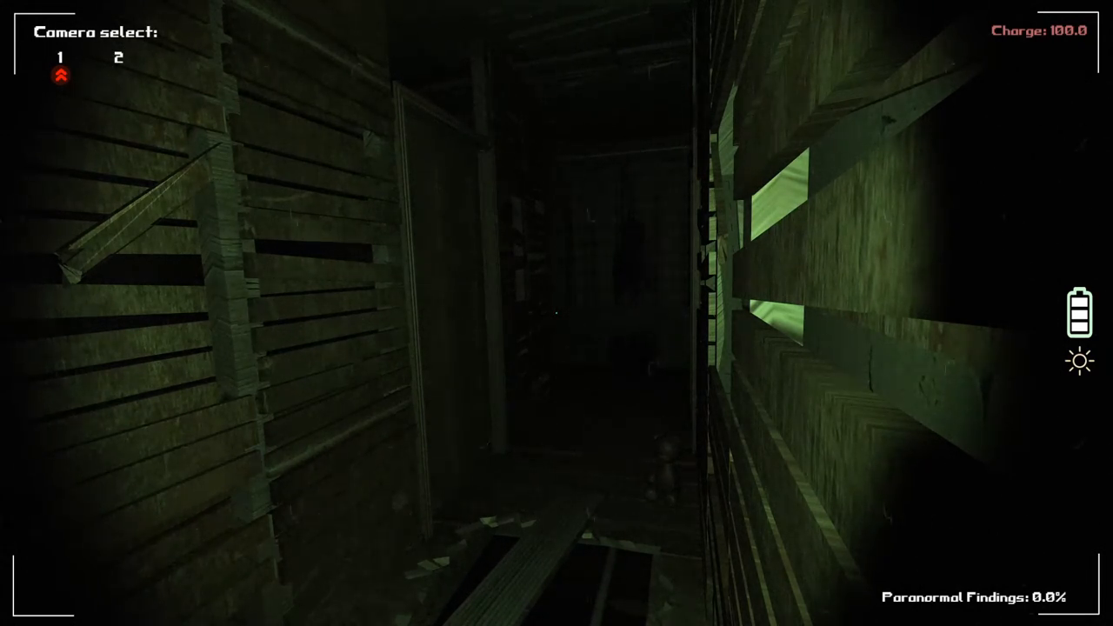
left_click(119, 57)
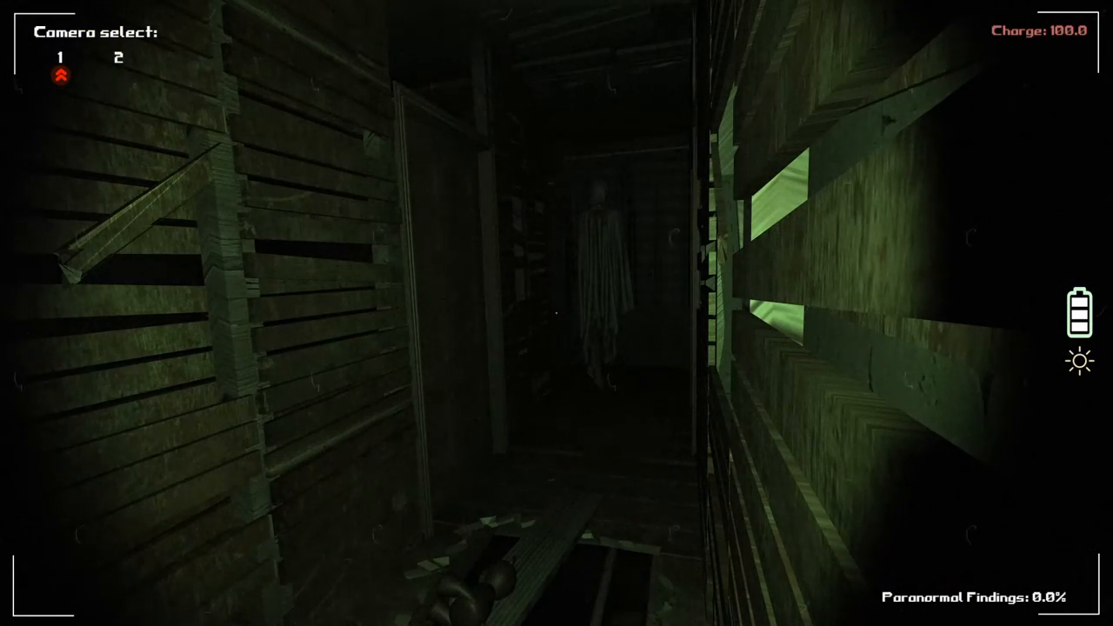
left_click(120, 57)
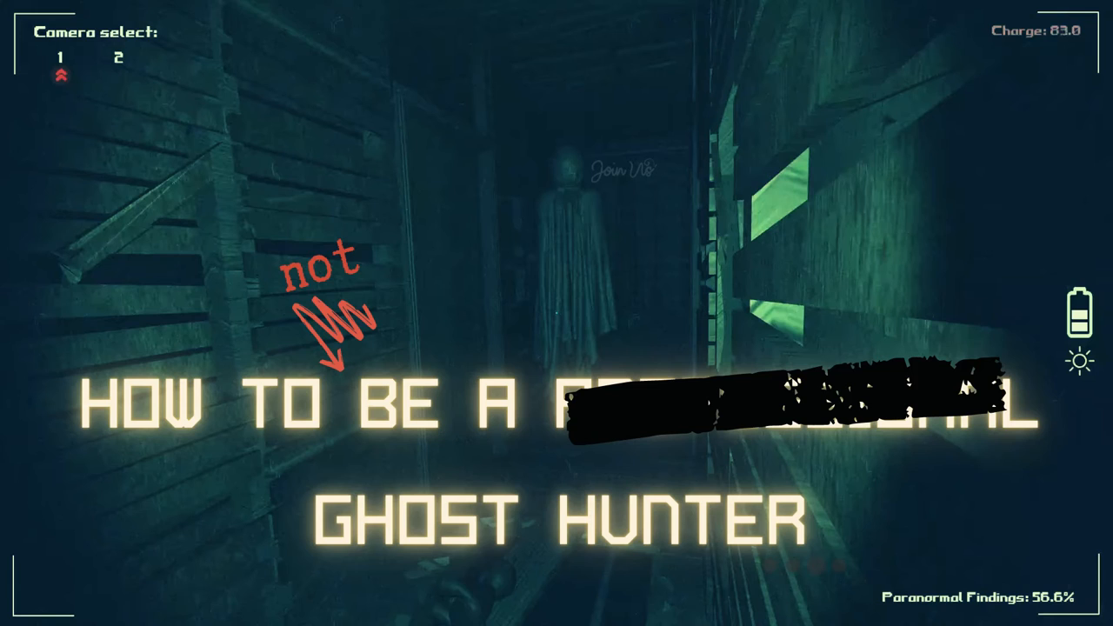
left_click(120, 58)
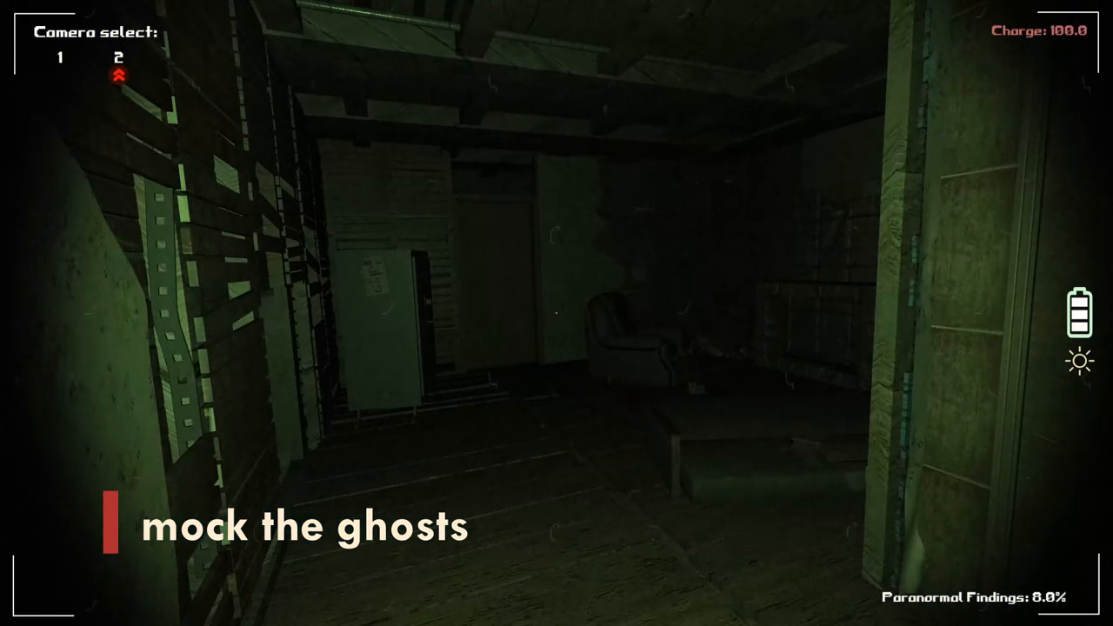
Step: Switch back to camera 1, where the sheet ghost looms close in the corridor
left_click(60, 56)
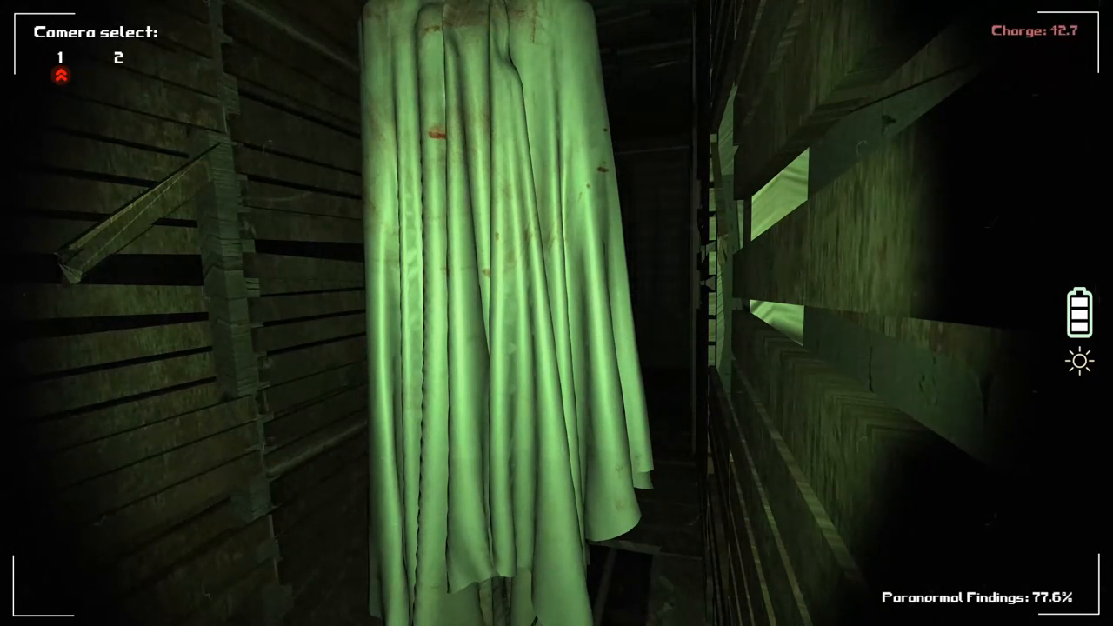
Step: Leave the sheet ghost for camera 2's dim attic room view
left_click(120, 56)
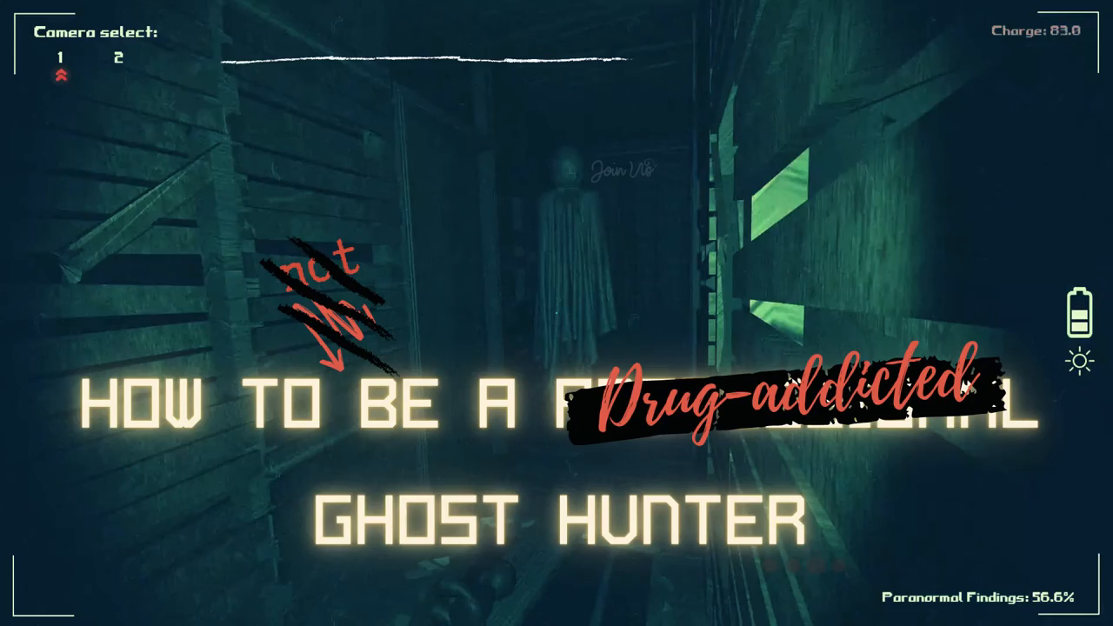
left_click(115, 56)
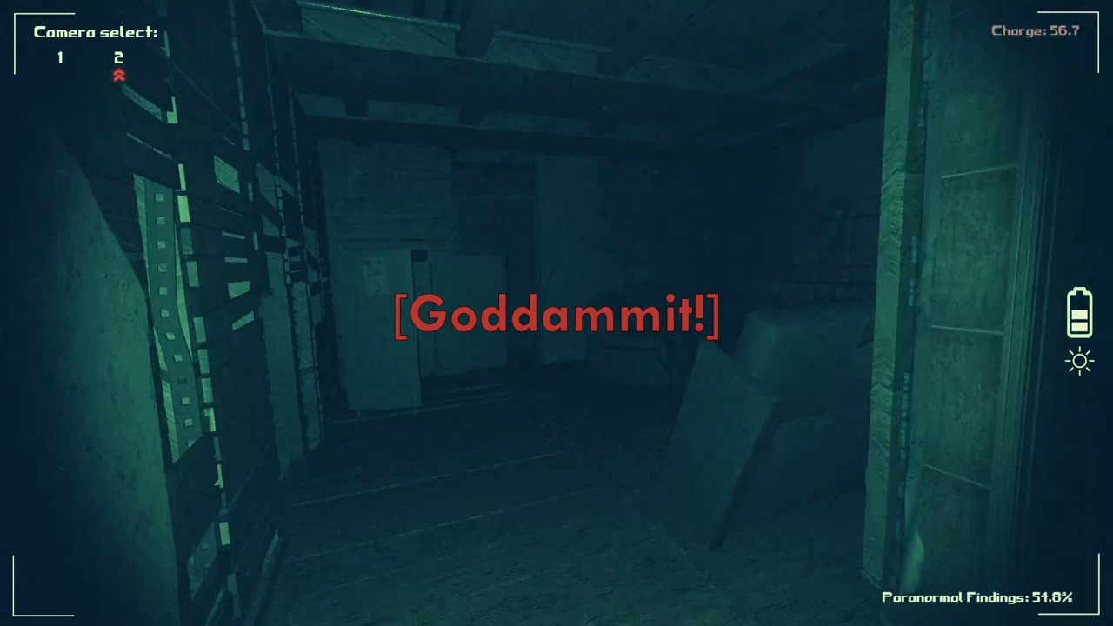